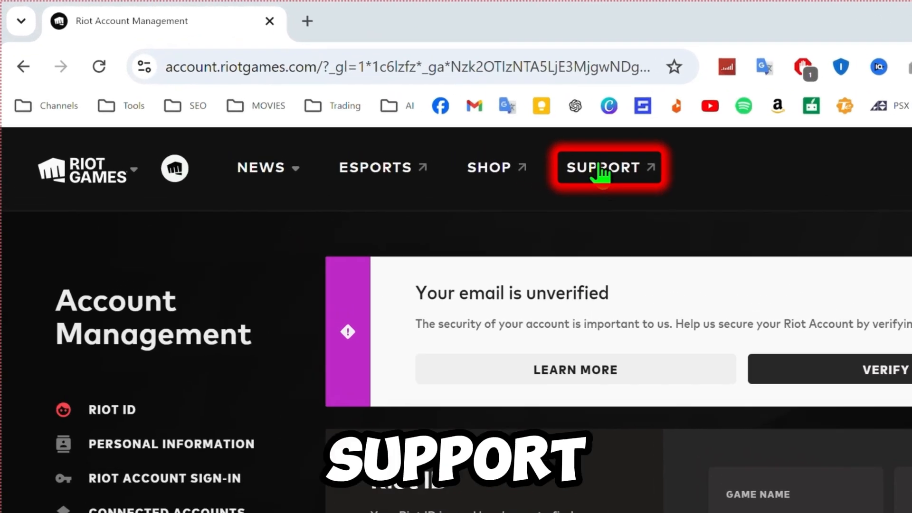
# Go to Riot Games Support and start submitting a new ticket.
pyautogui.click(608, 167)
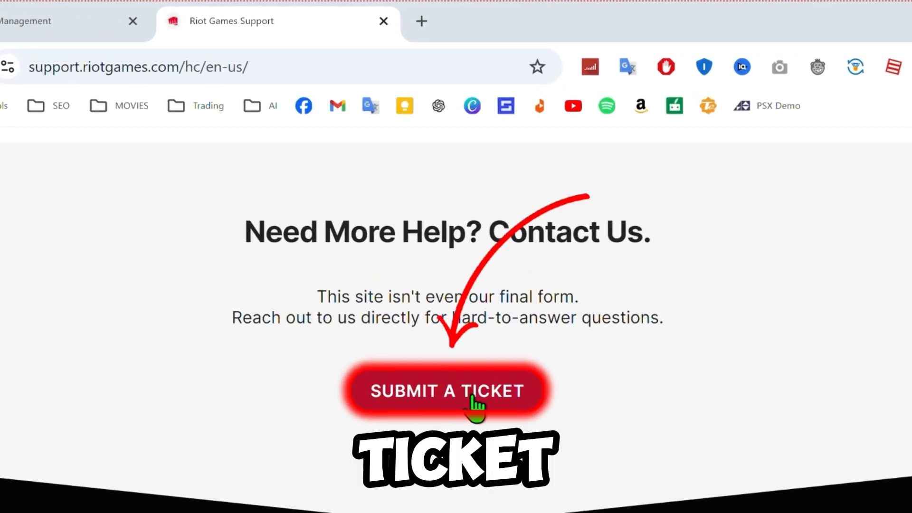
pyautogui.click(447, 390)
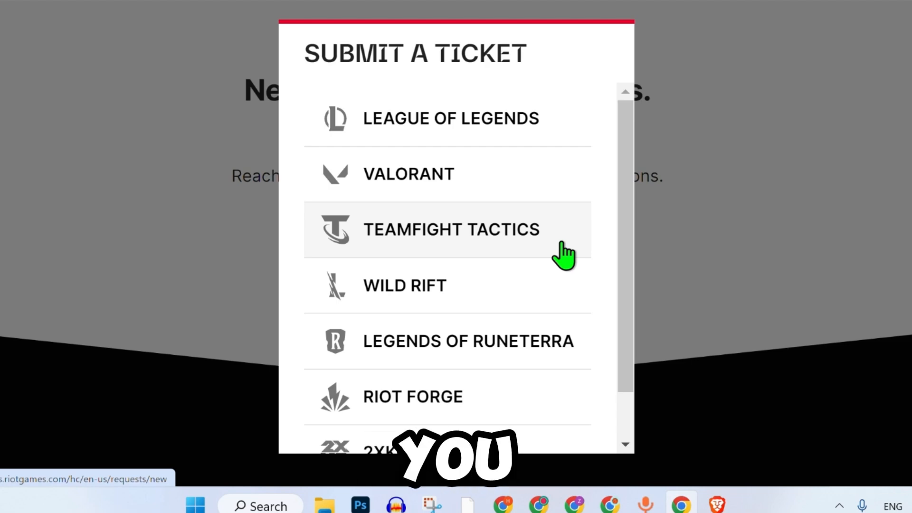
# Choose VALORANT as the game and bring up the list of request types.
pyautogui.click(409, 173)
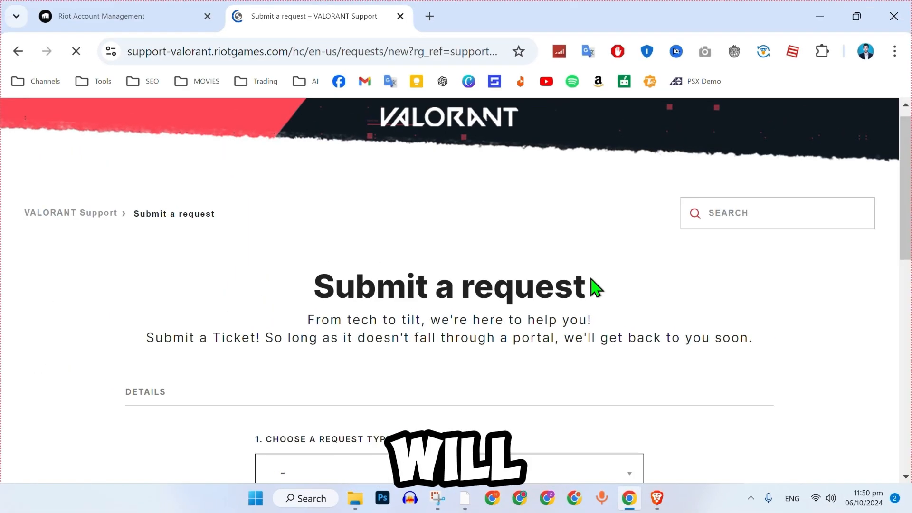
pyautogui.scroll(-3)
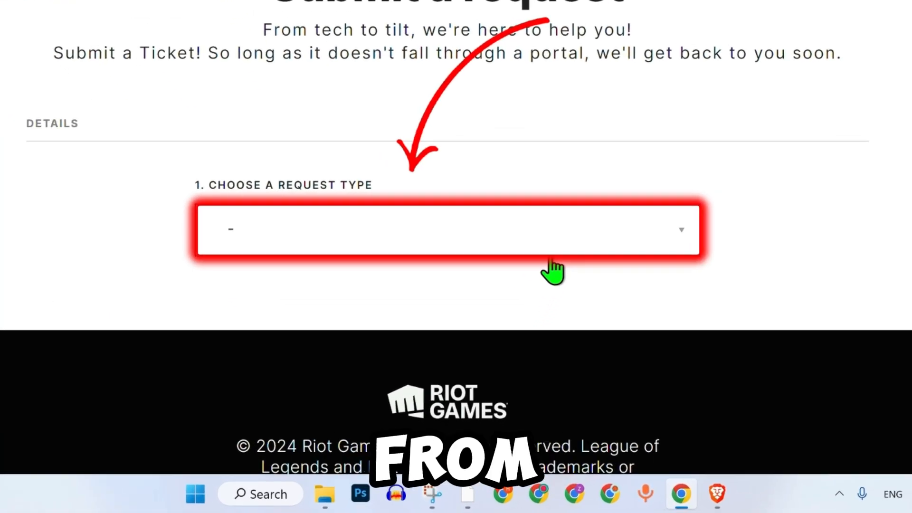
pyautogui.click(448, 229)
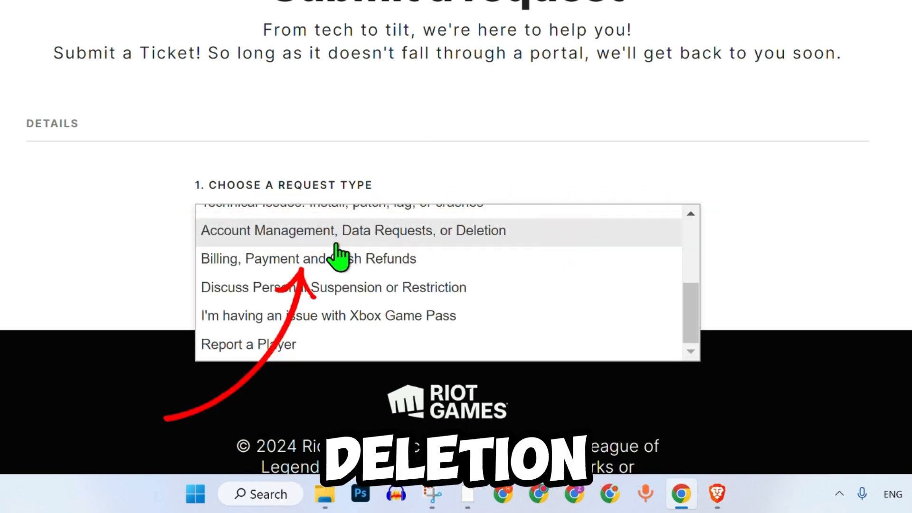
# Set request type Account Management, inquiry Account Management with 'Need help changing Region of Residence'.
pyautogui.click(354, 230)
pyautogui.write('Change Region')
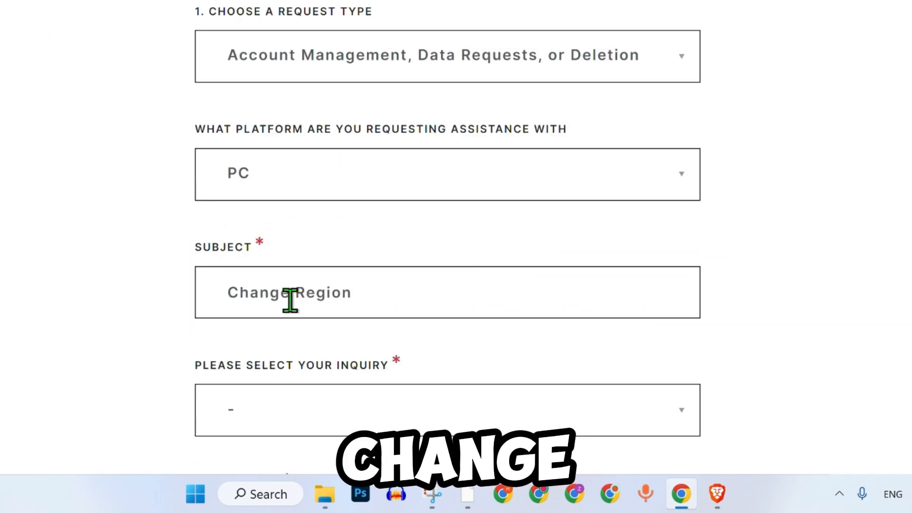
pyautogui.click(447, 410)
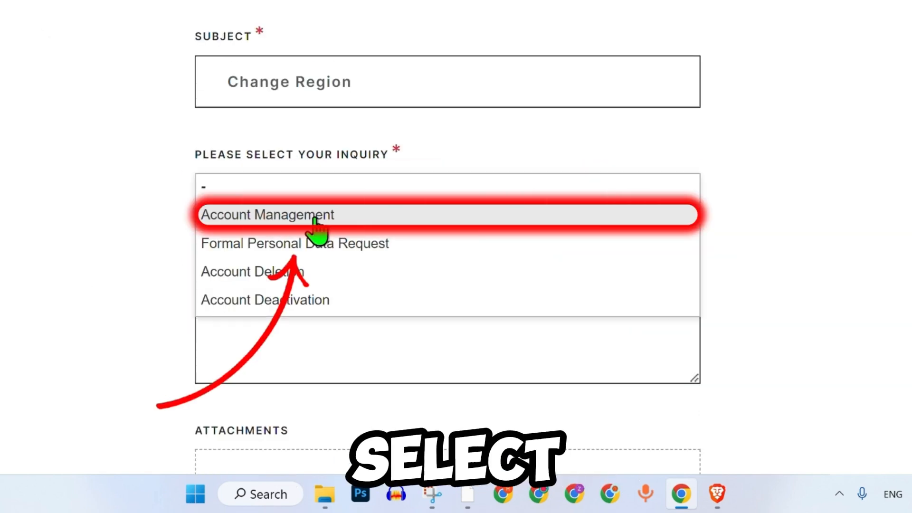
pyautogui.click(266, 214)
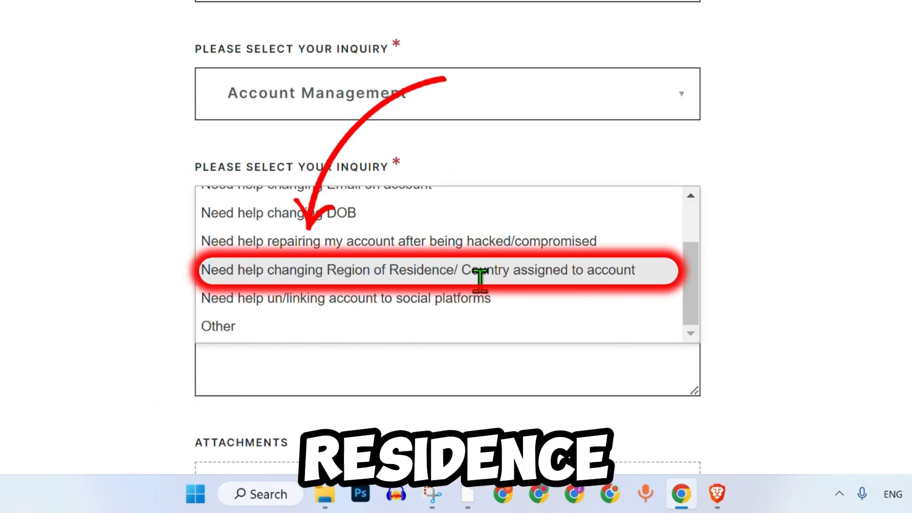
pyautogui.click(415, 269)
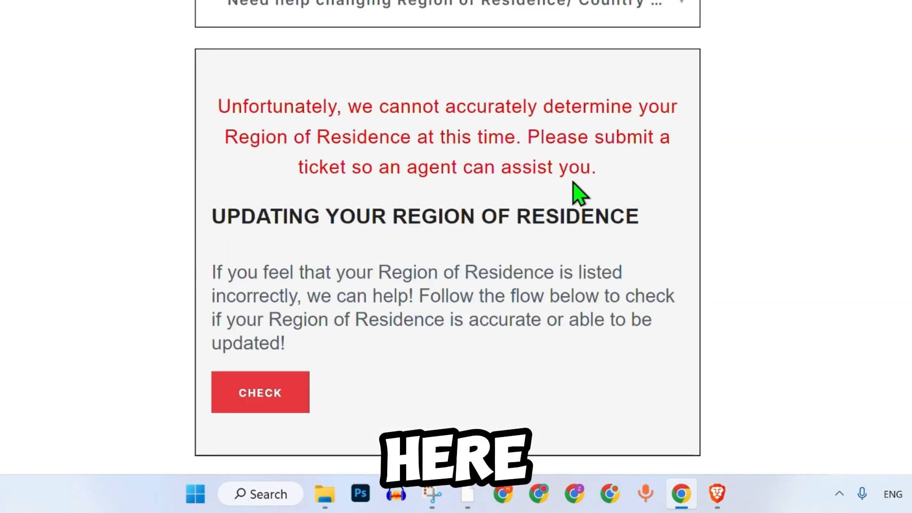
pyautogui.scroll(-3)
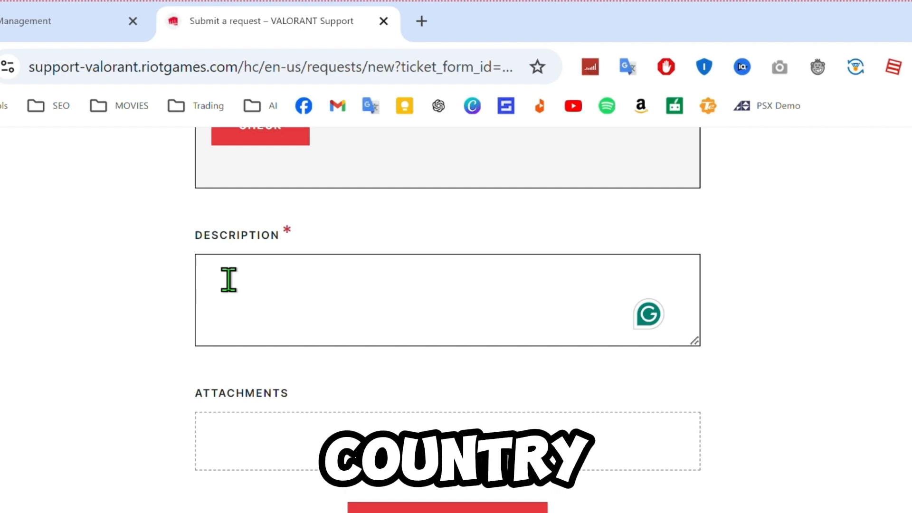
pyautogui.scroll(-3)
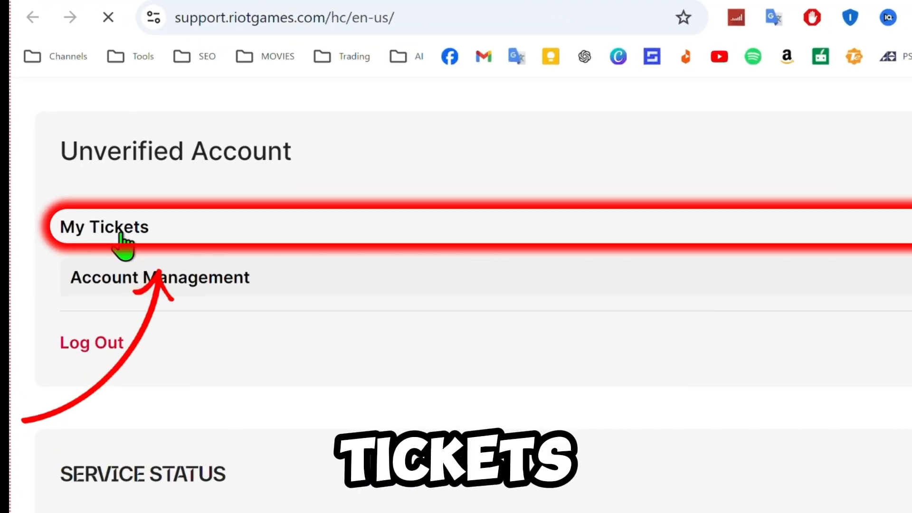
# Go to My Tickets from the account menu, showing no requests found.
pyautogui.click(103, 227)
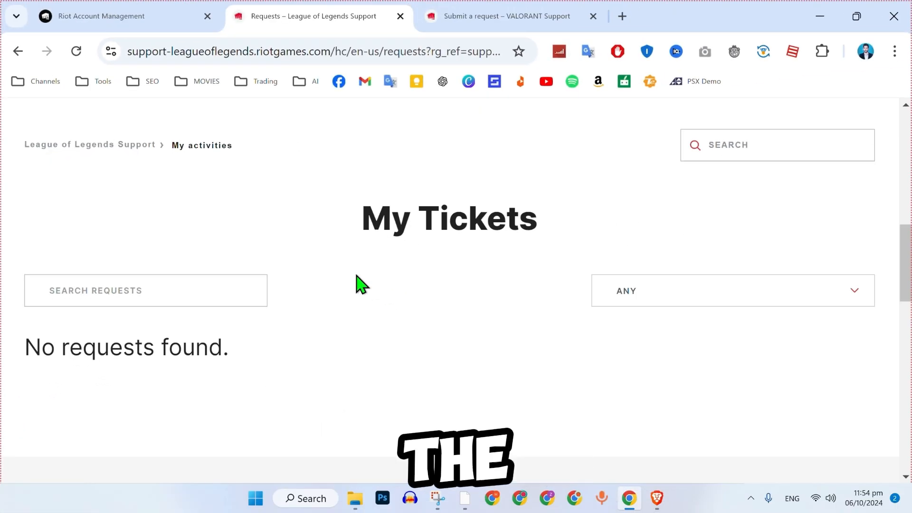